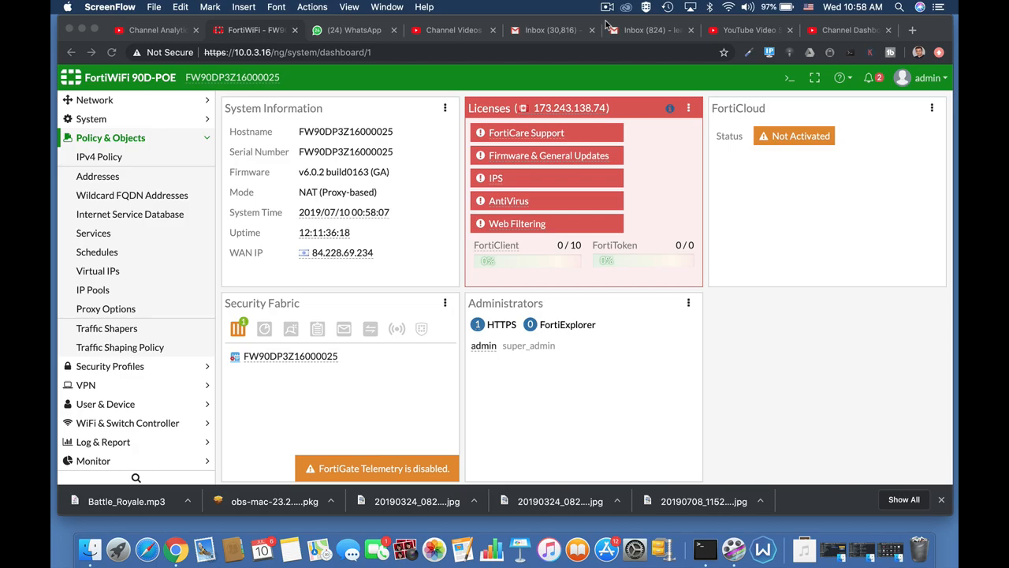
Show the CLI Console panel connected beside the dashboard.
{"action": "left_click", "coordinate": [789, 77]}
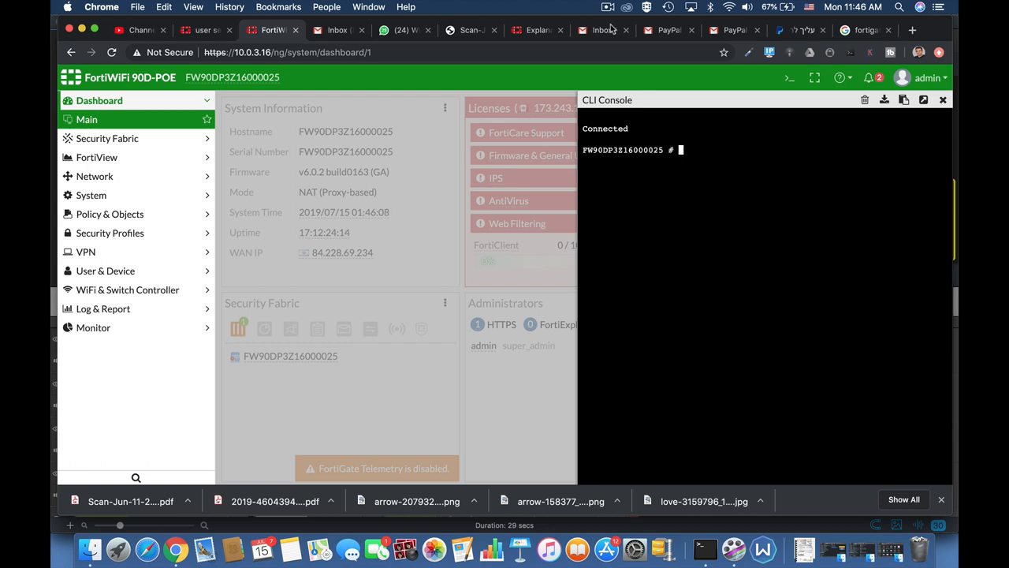
Enter the 'config user setting' context in the CLI.
{"action": "type", "text": "config user"}
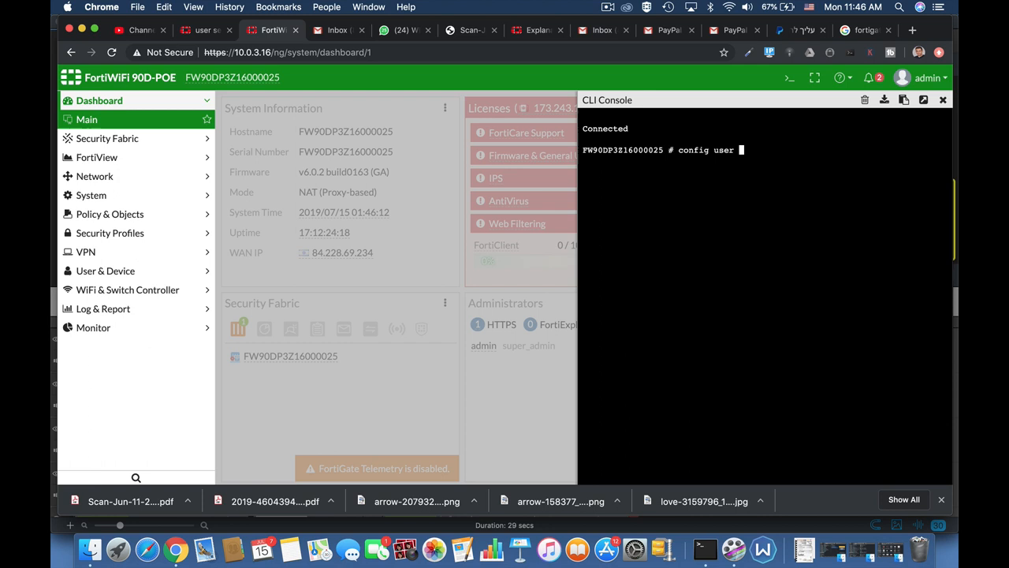
{"action": "type", "text": "setting"}
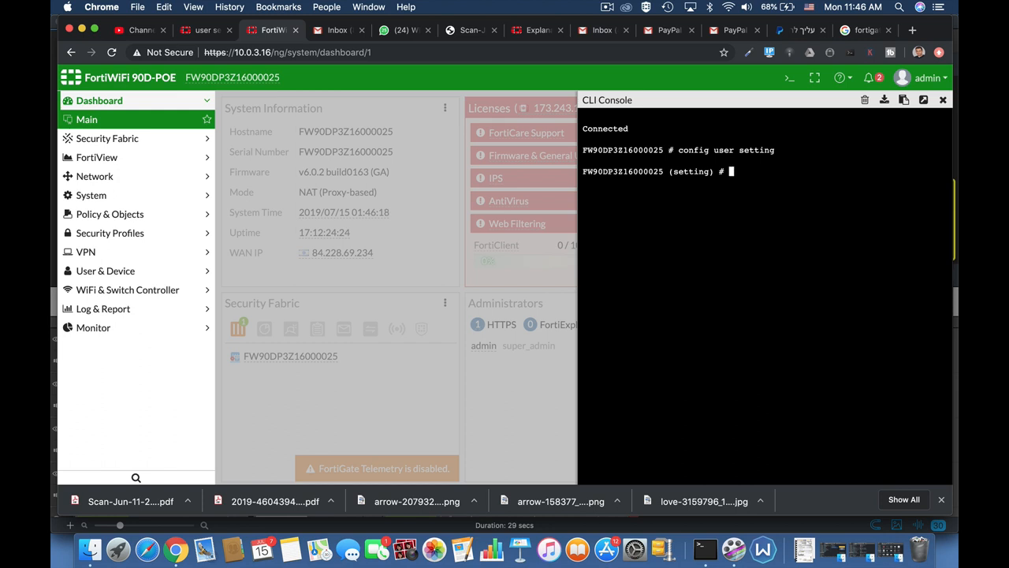
Apply 'set auth-timeout 30' after cycling through the auth-* completions.
{"action": "type", "text": "set a"}
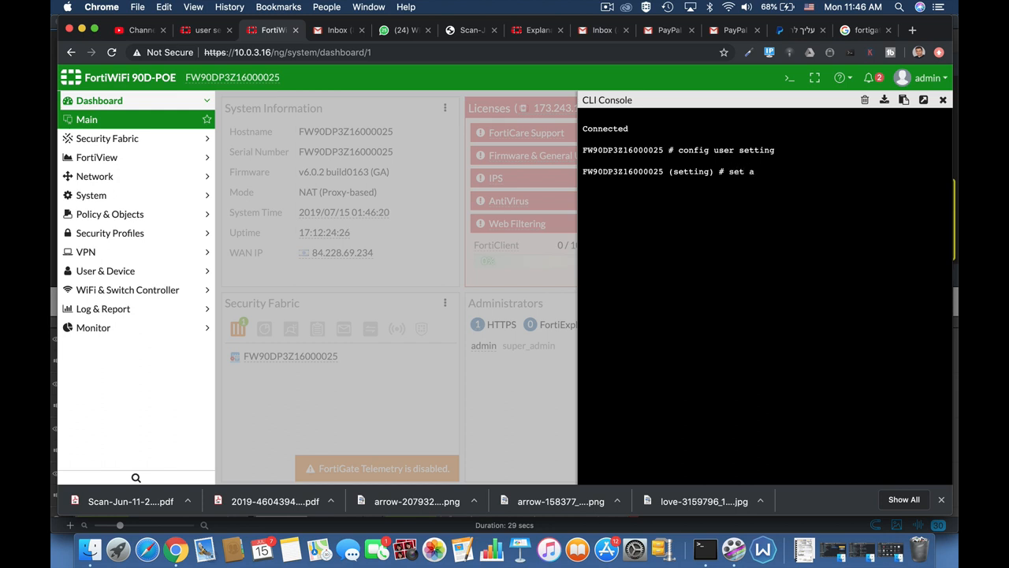
{"action": "type", "text": "uth-ca-cert"}
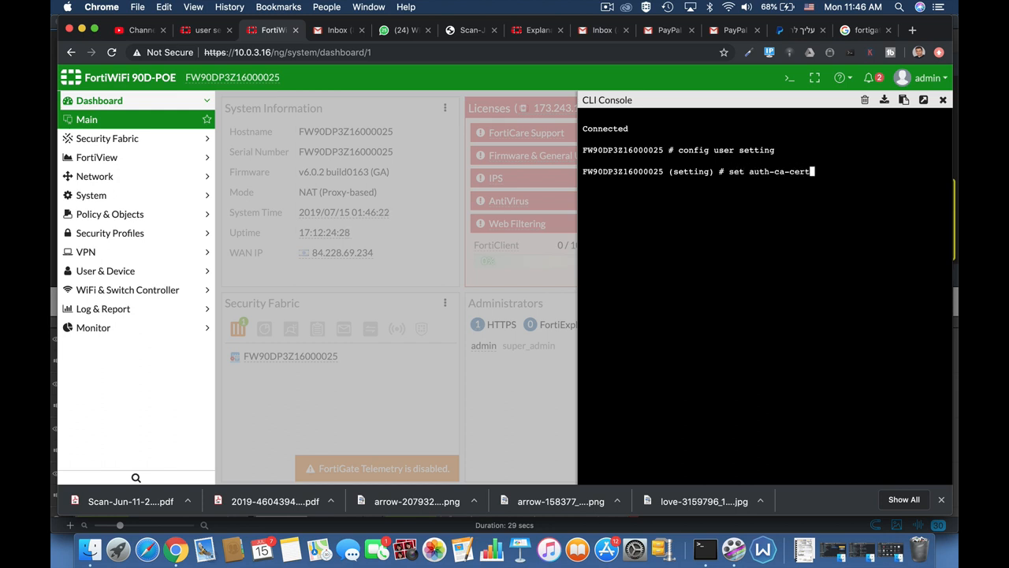
{"action": "type", "text": "auth-src-mac"}
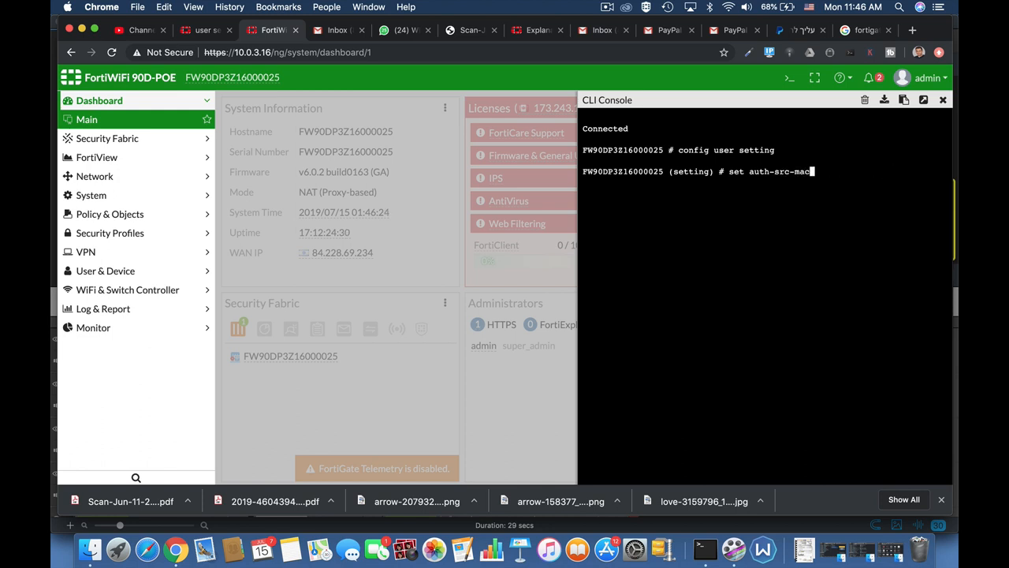
{"action": "type", "text": "auth-timeout"}
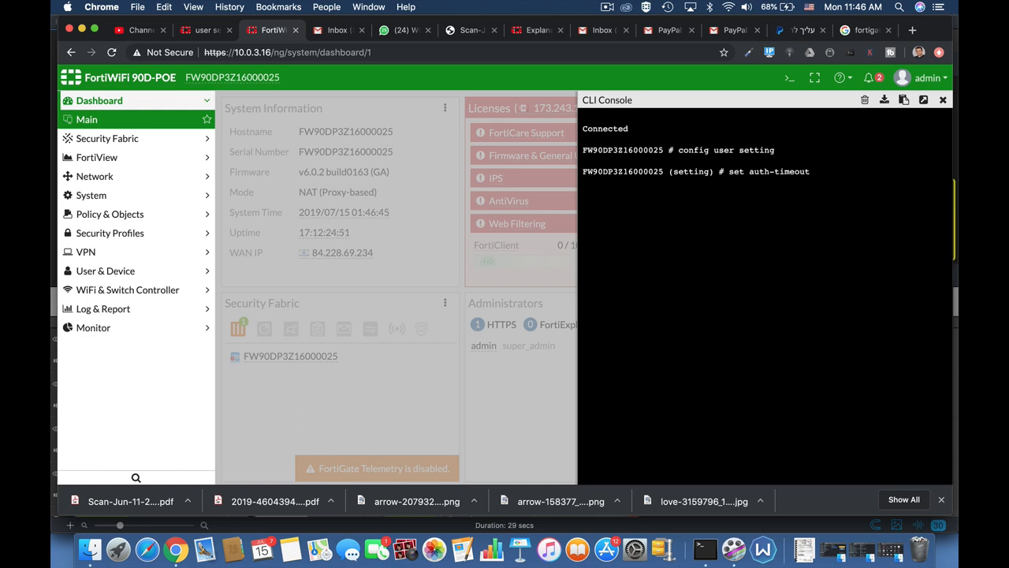
{"action": "type", "text": "3"}
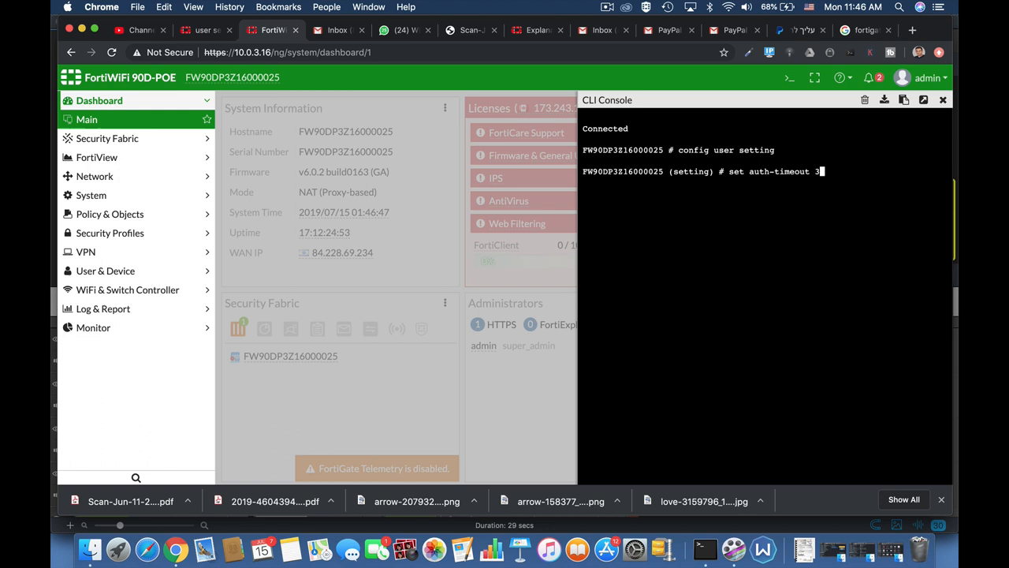
{"action": "key", "text": "Return"}
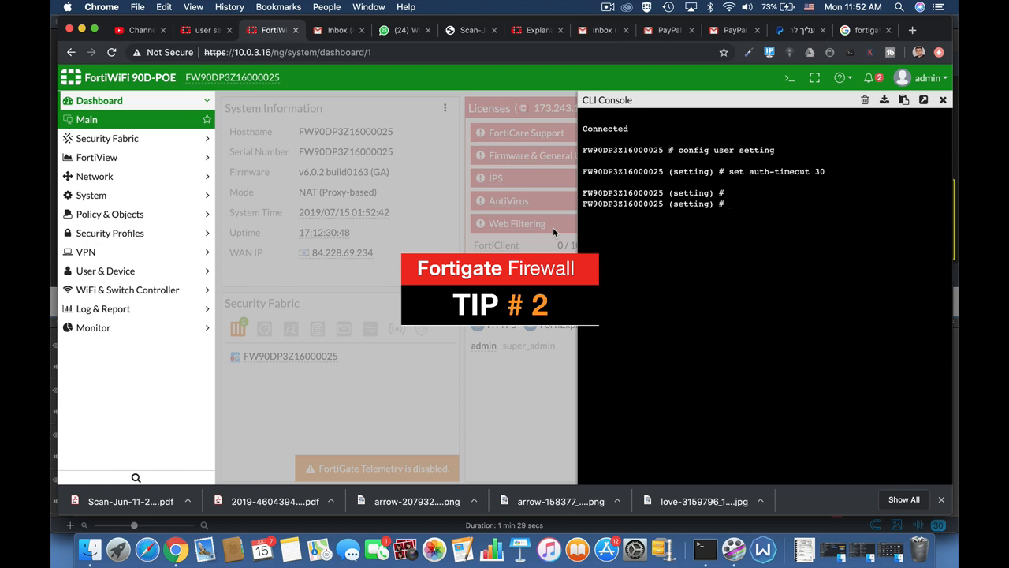
Compose 'set auth-timeout-type' trying idle-timeout, hard-timeout and finally new-session, unsubmitted.
{"action": "type", "text": "set"}
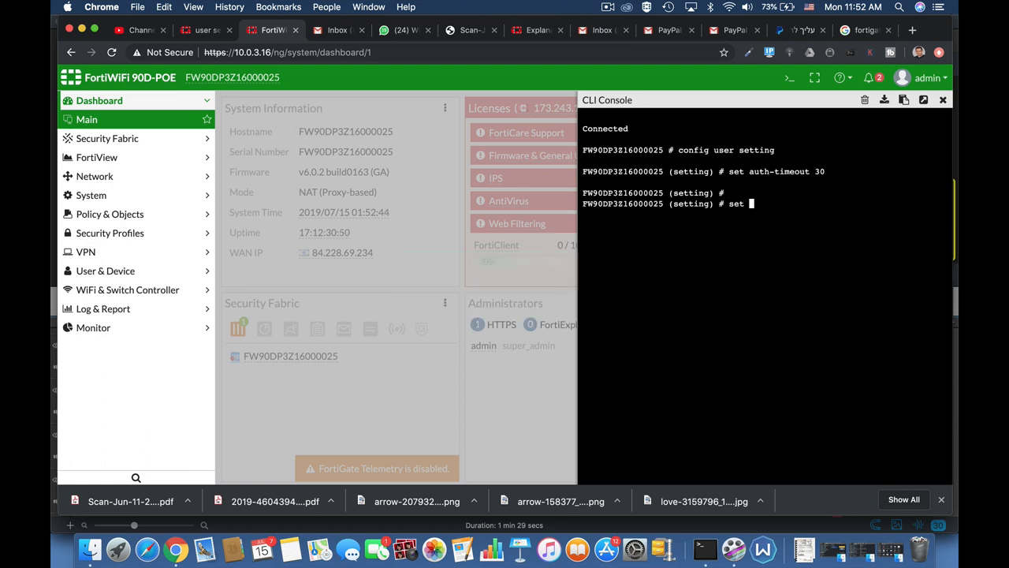
{"action": "type", "text": "auth-type"}
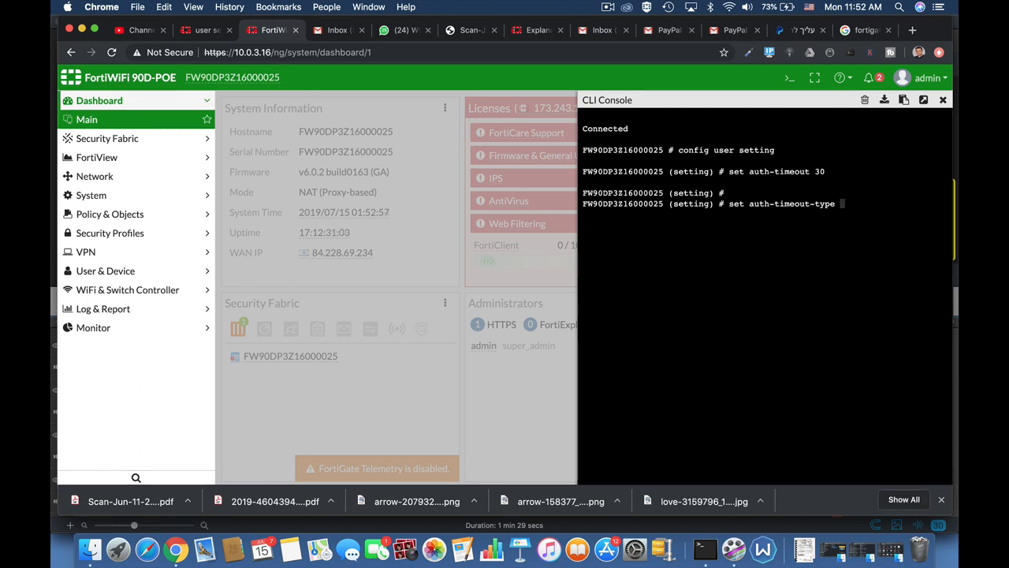
{"action": "type", "text": "idle-timeout"}
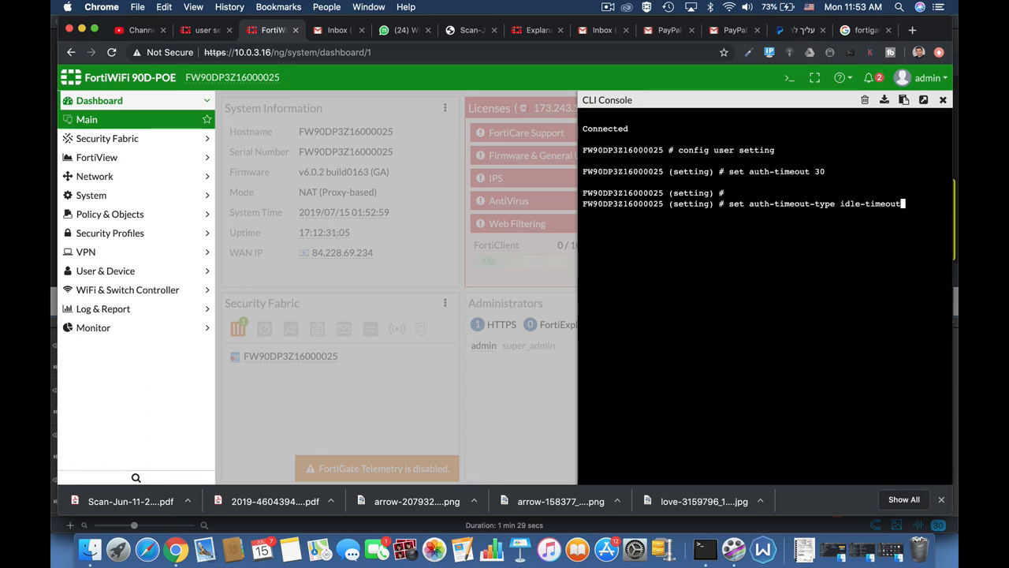
{"action": "type", "text": "hard-timeout"}
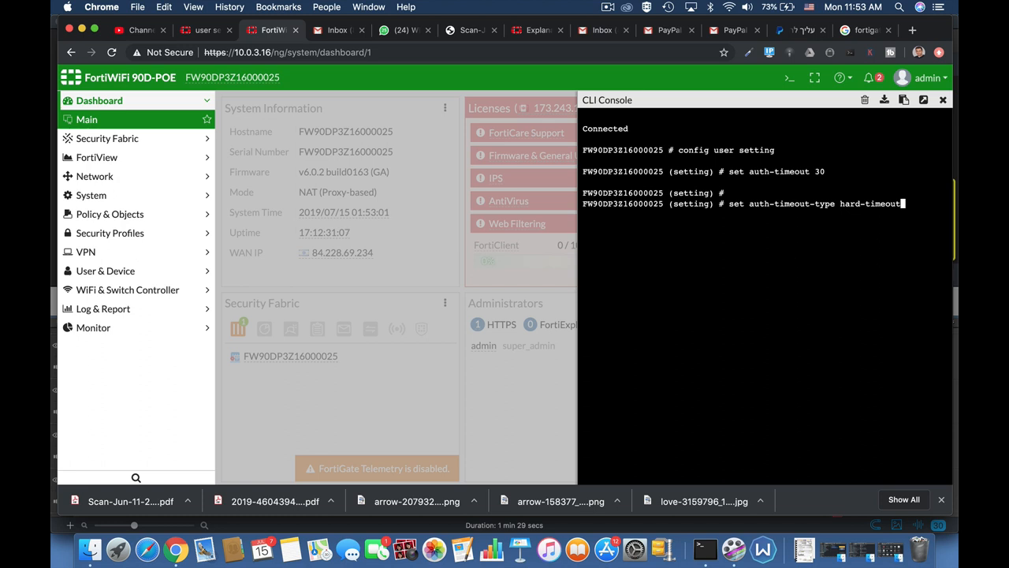
{"action": "type", "text": "new-session"}
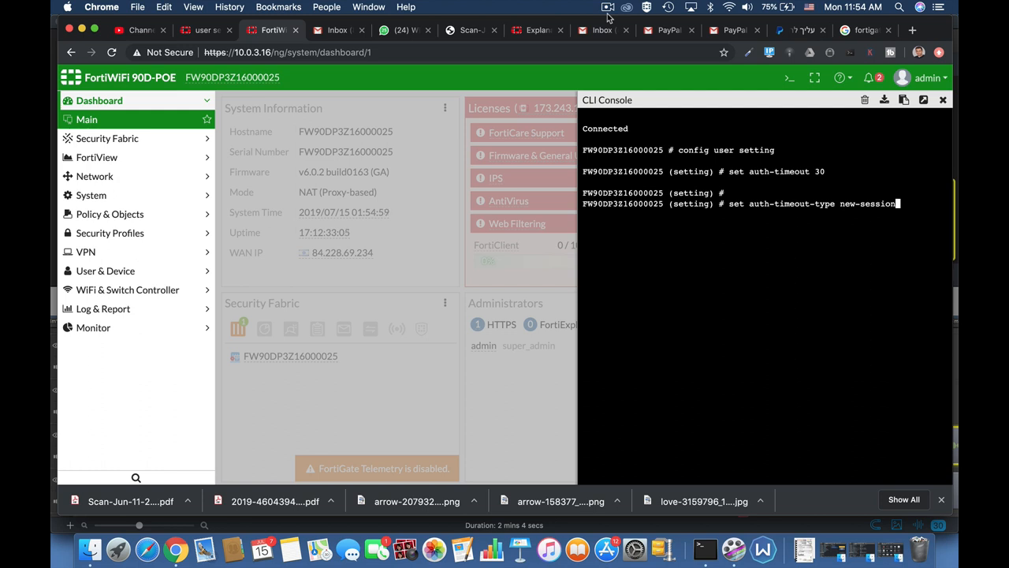
{"action": "mouse_move", "coordinate": [609, 26]}
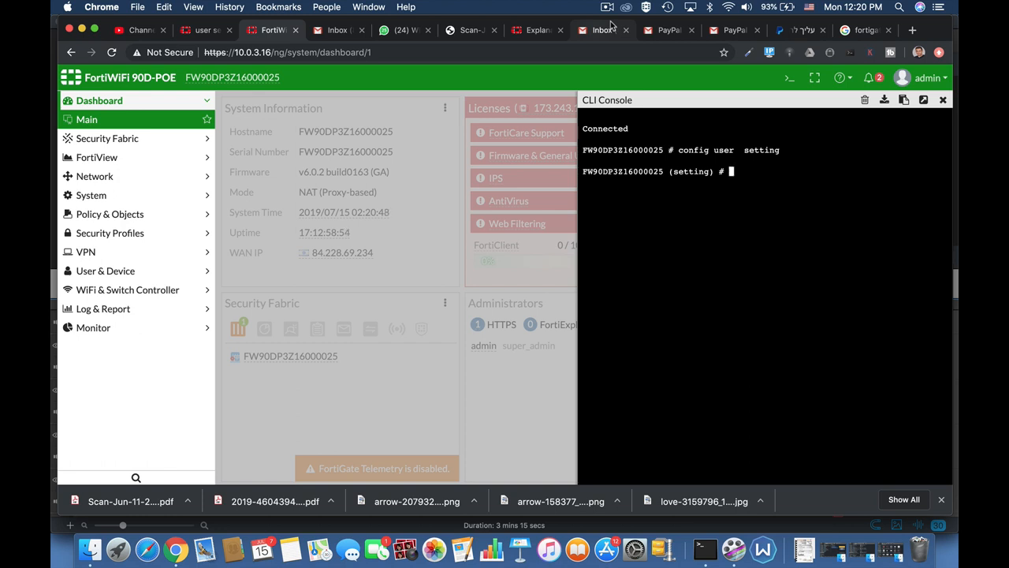
Apply 'set auth-invalid-max 3' to cap invalid authentication attempts.
{"action": "type", "text": "se"}
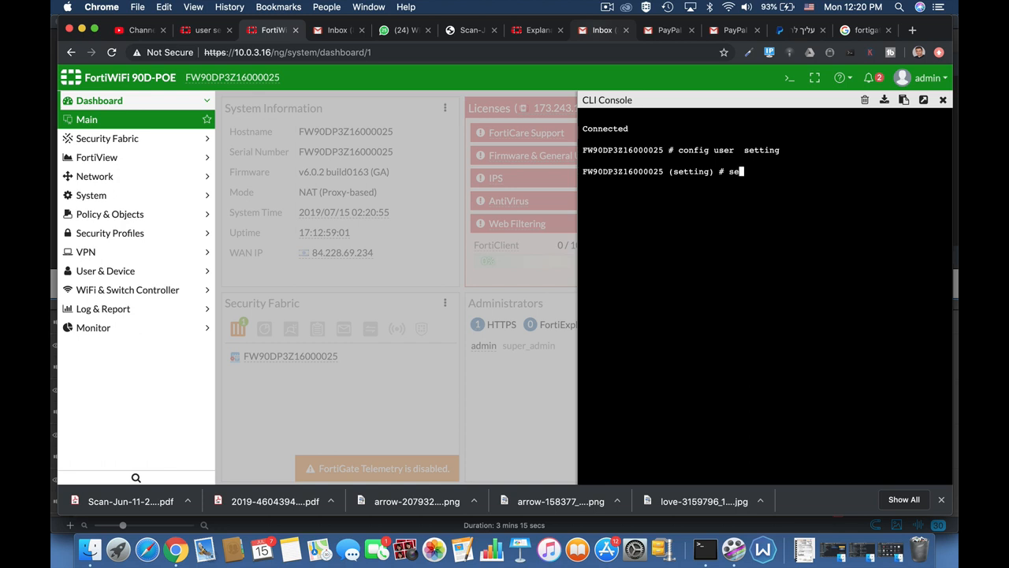
{"action": "type", "text": "set auth-type"}
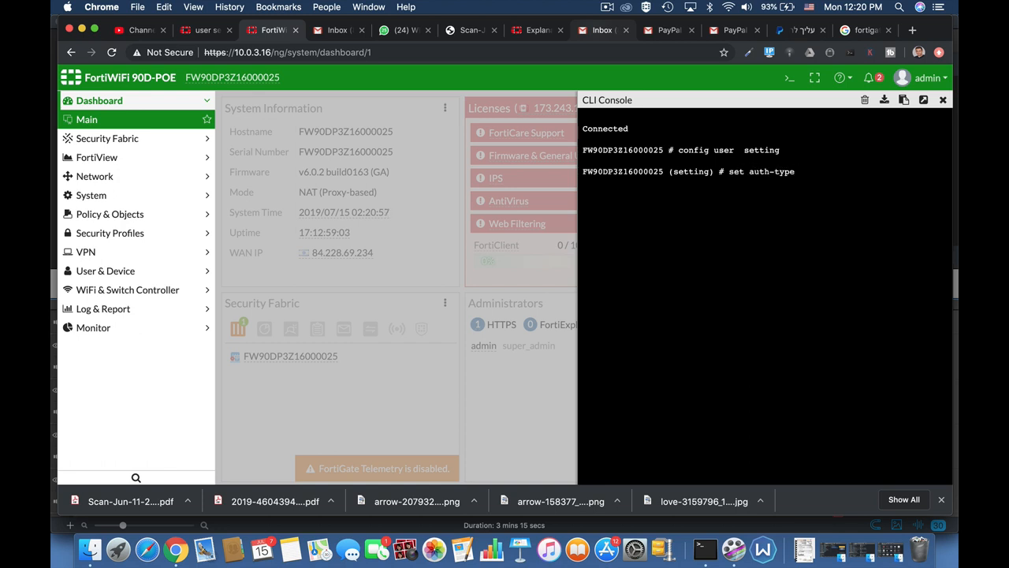
{"action": "type", "text": "auth-src-mac"}
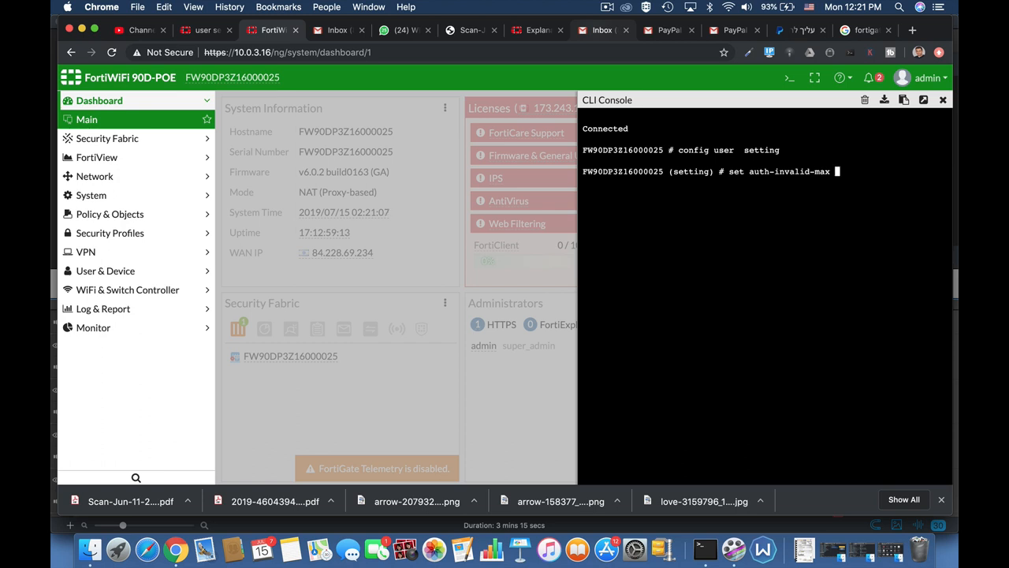
{"action": "type", "text": "3"}
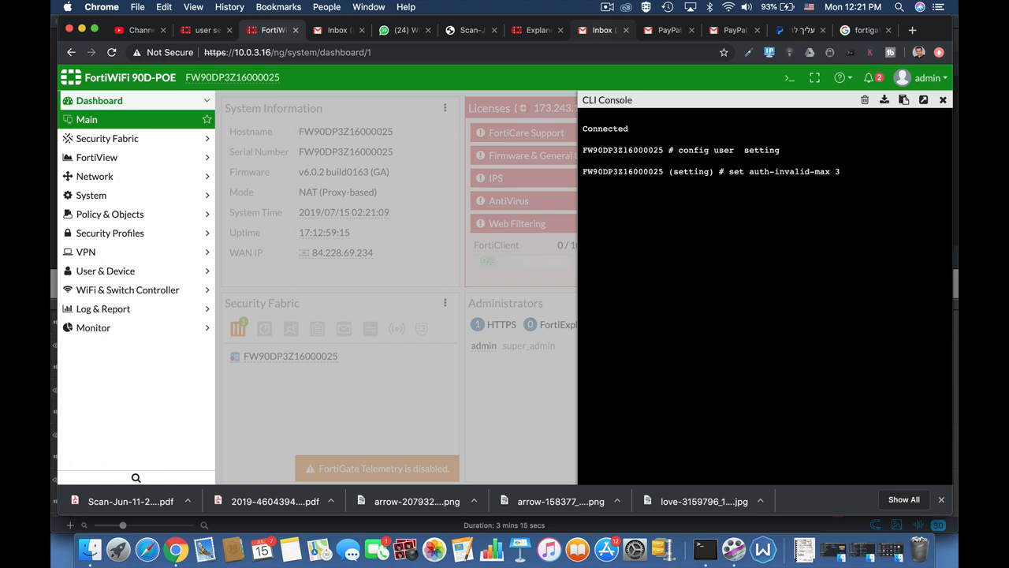
{"action": "key", "text": "Return"}
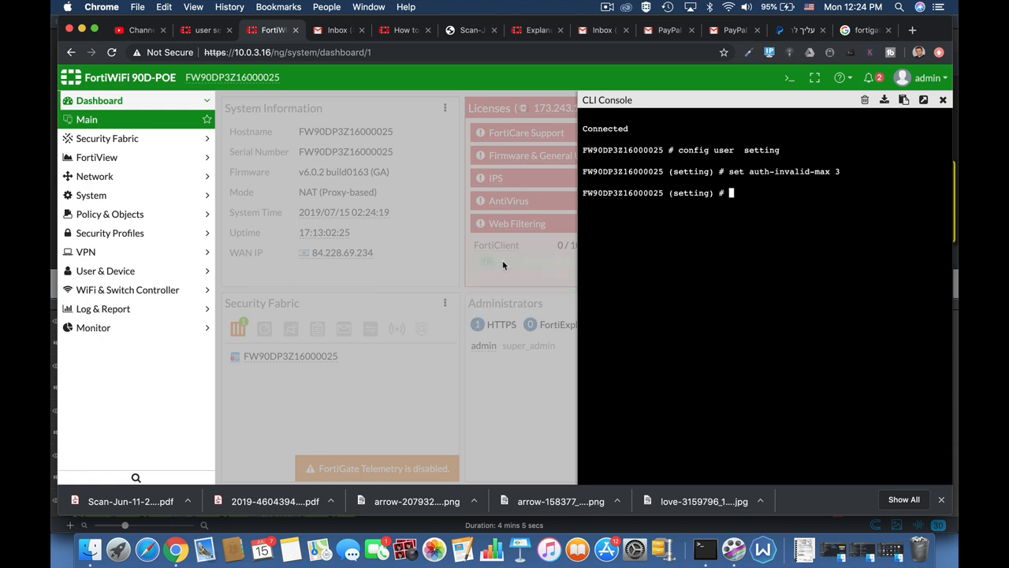
Start 'set auth-portal-timeout', enter 1 and remove it, leaving the value blank.
{"action": "type", "text": "set auth-portal-timeout"}
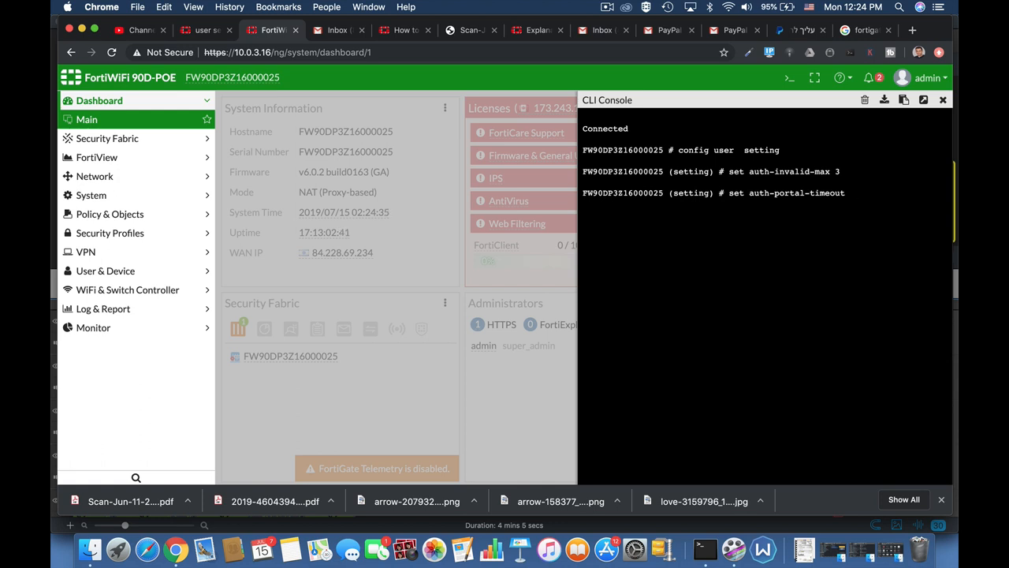
{"action": "type", "text": "1"}
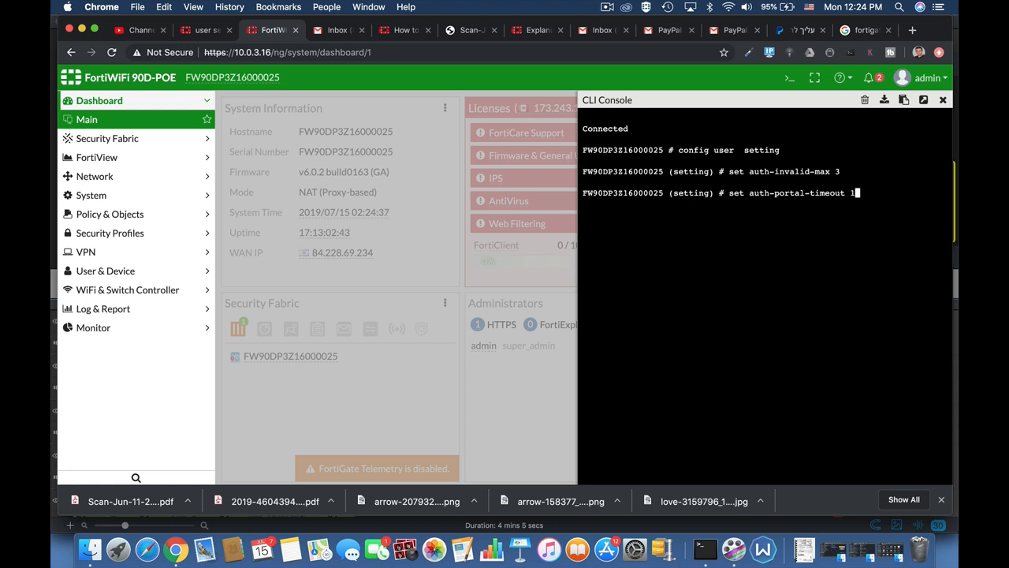
{"action": "key", "text": "backspace"}
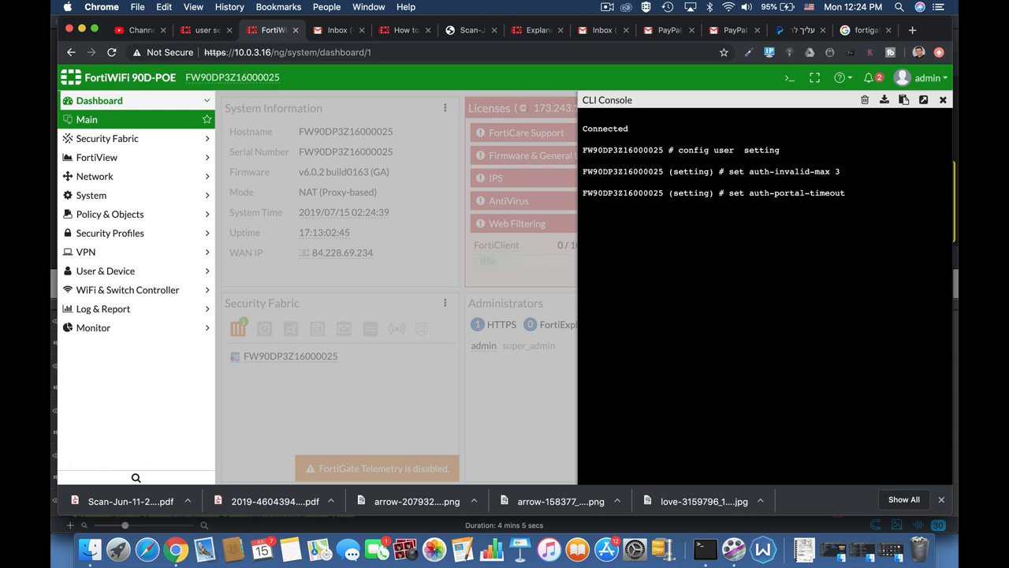